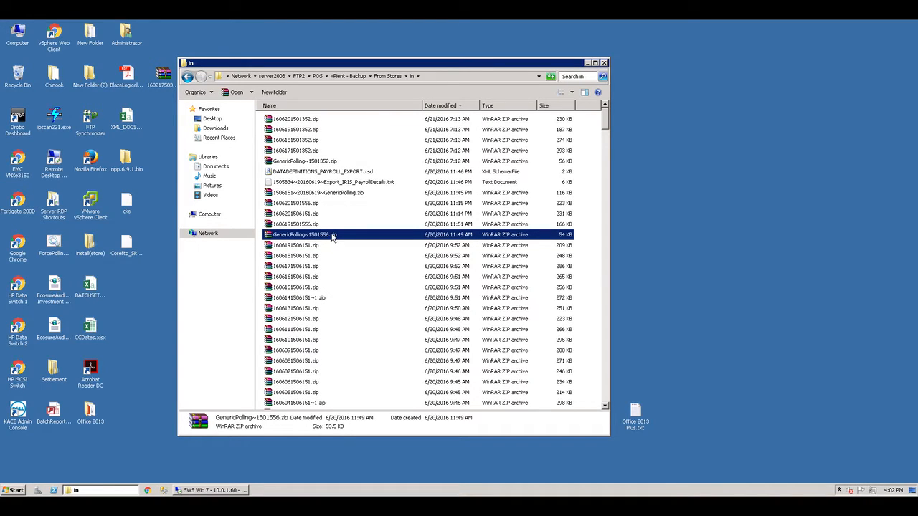
mouse_move(309, 267)
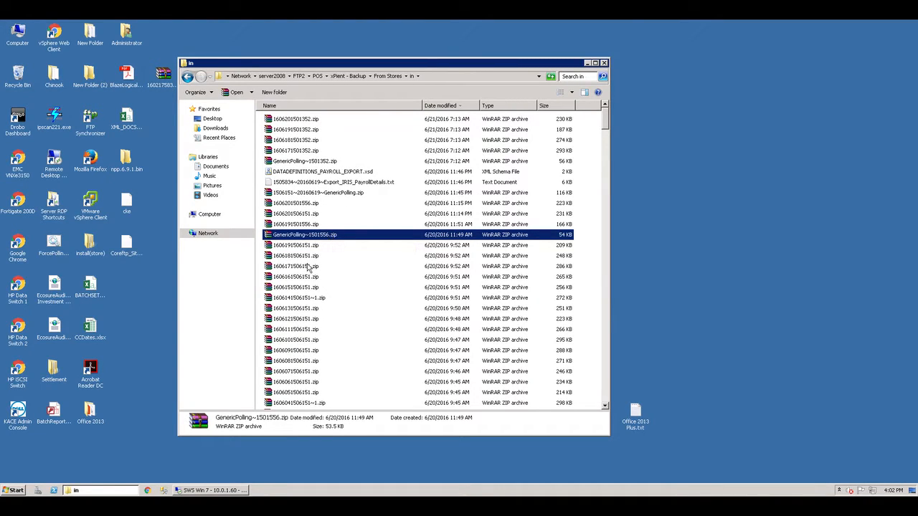
Step: Open a store's zip archive and select the payroll details text document inside it
double_click(293, 265)
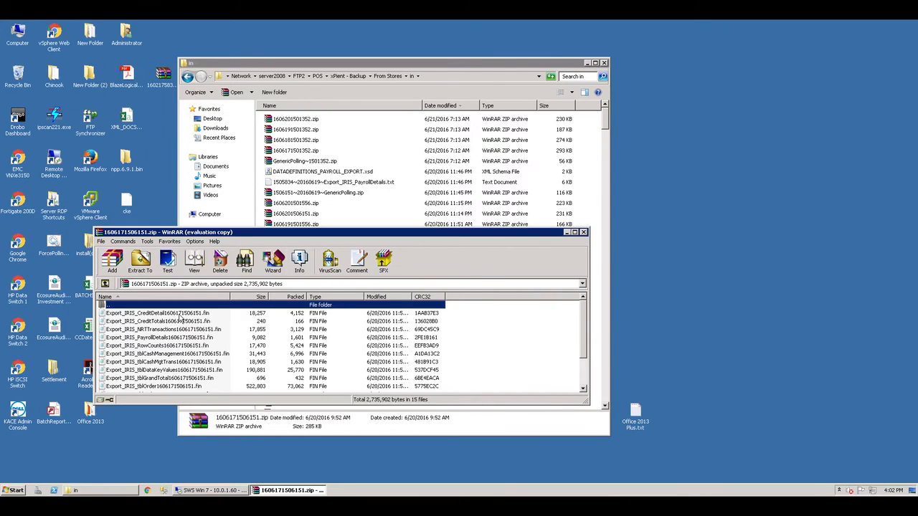
mouse_move(634, 391)
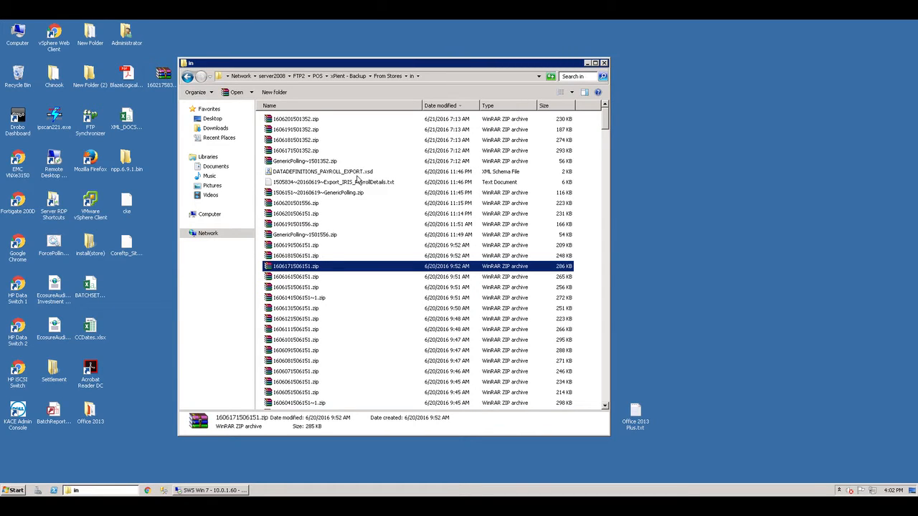
left_click(333, 181)
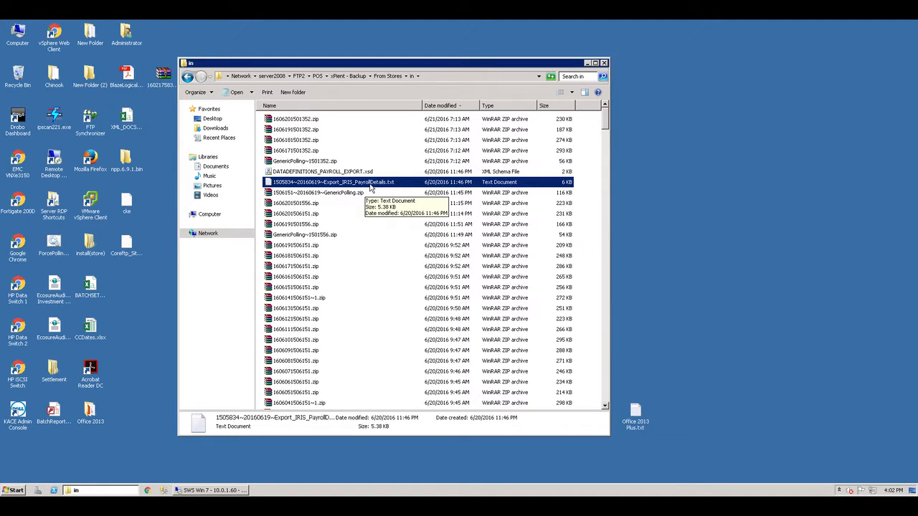
mouse_move(443, 181)
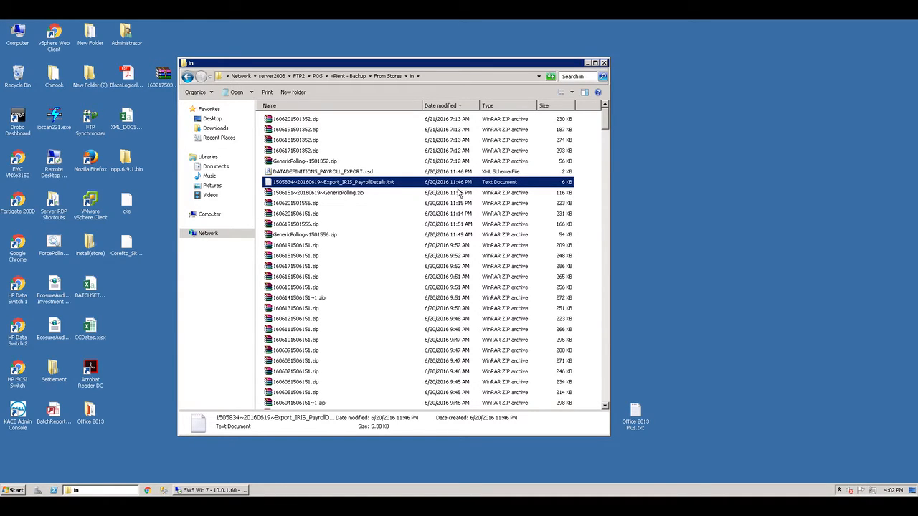
mouse_move(357, 198)
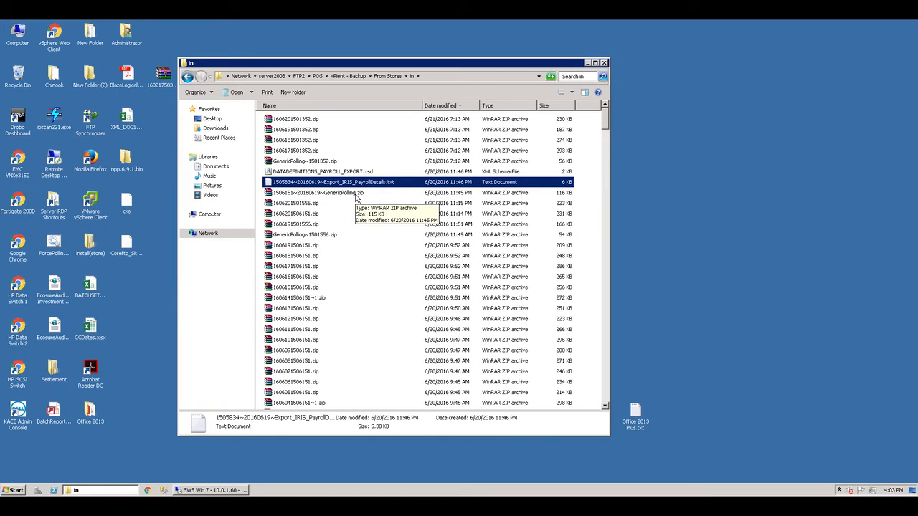
Step: Open the 1506151 GenericPolling archive, look at its detail hours and clock-in/out PDFs, then close it
left_click(319, 192)
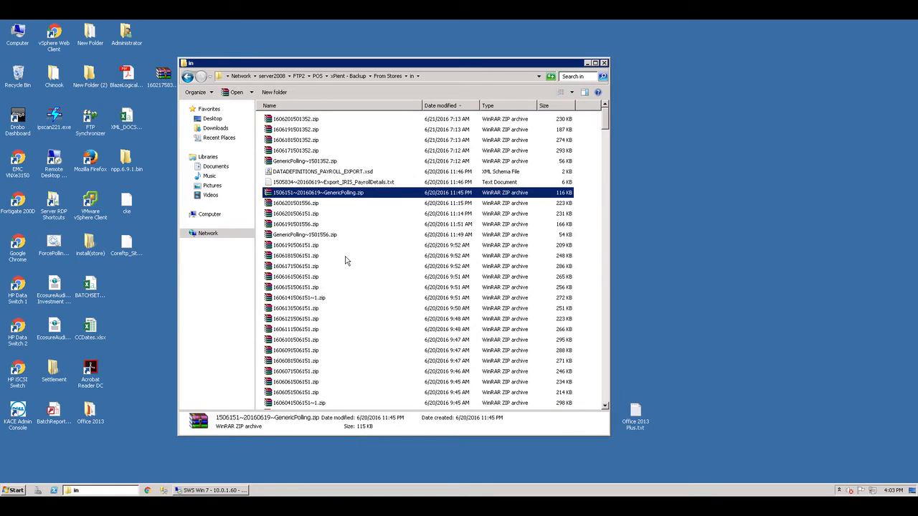
double_click(317, 192)
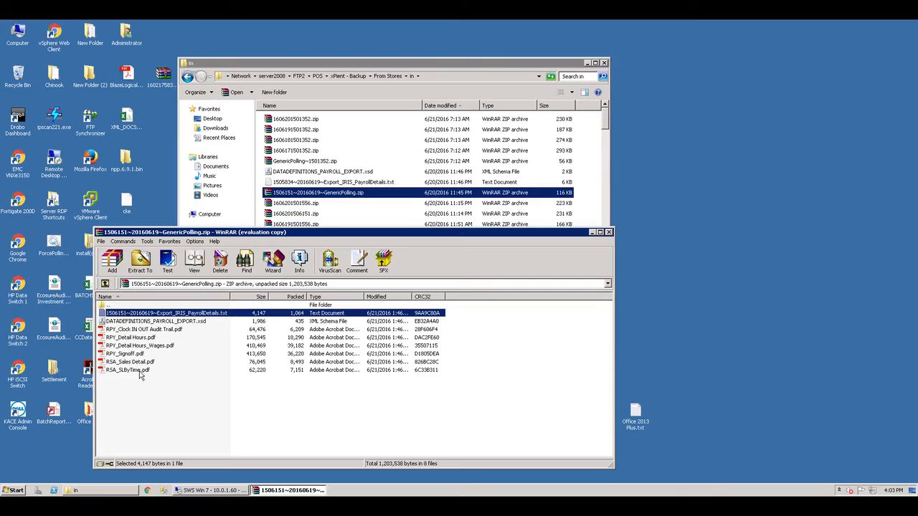
left_click(132, 337)
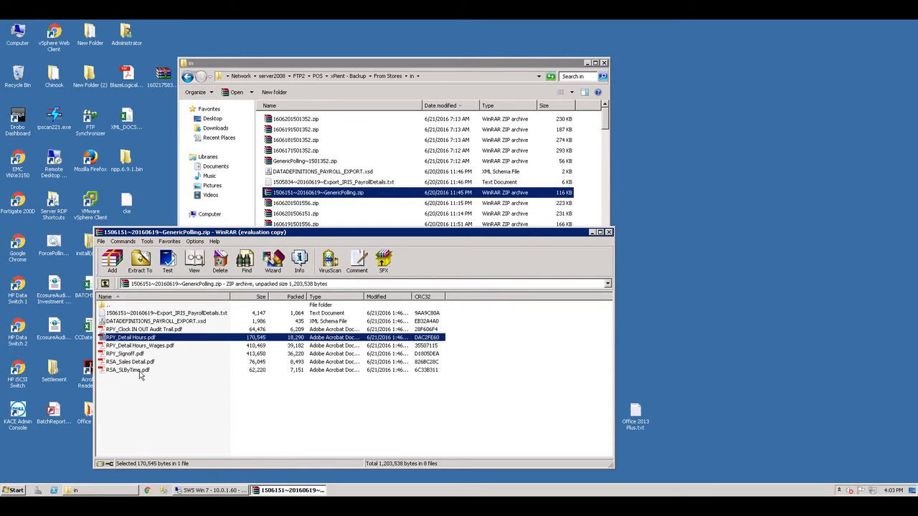
left_click(151, 328)
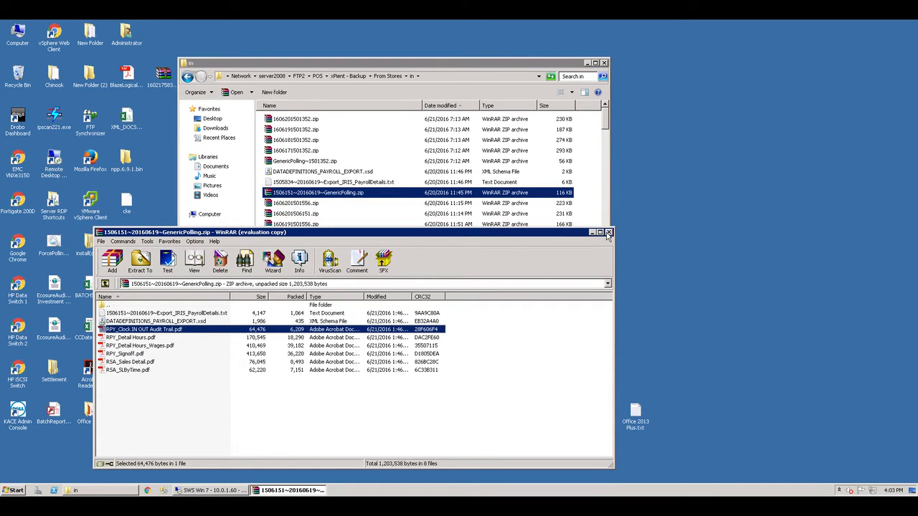
mouse_move(608, 232)
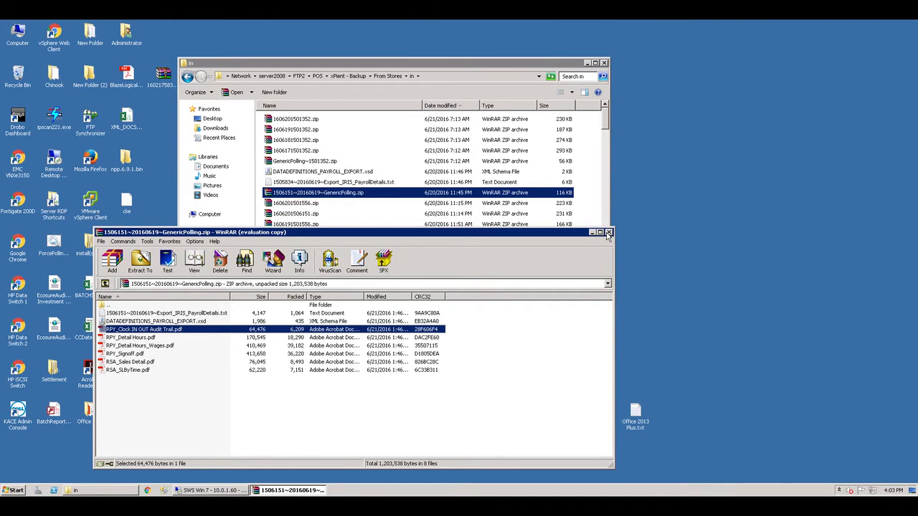
left_click(608, 232)
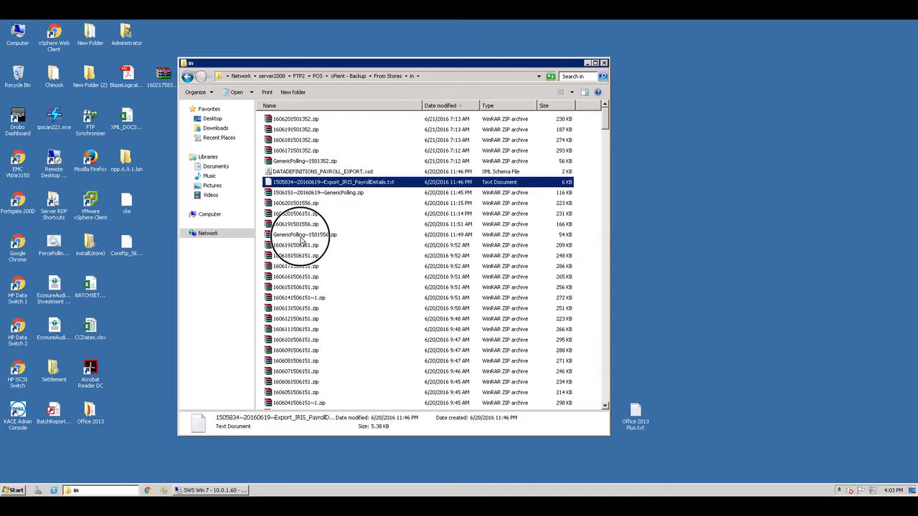
Step: Open GenericPolling-1506151.zip in WinRAR, dismiss its notice and select the employee hours text table
left_click(304, 236)
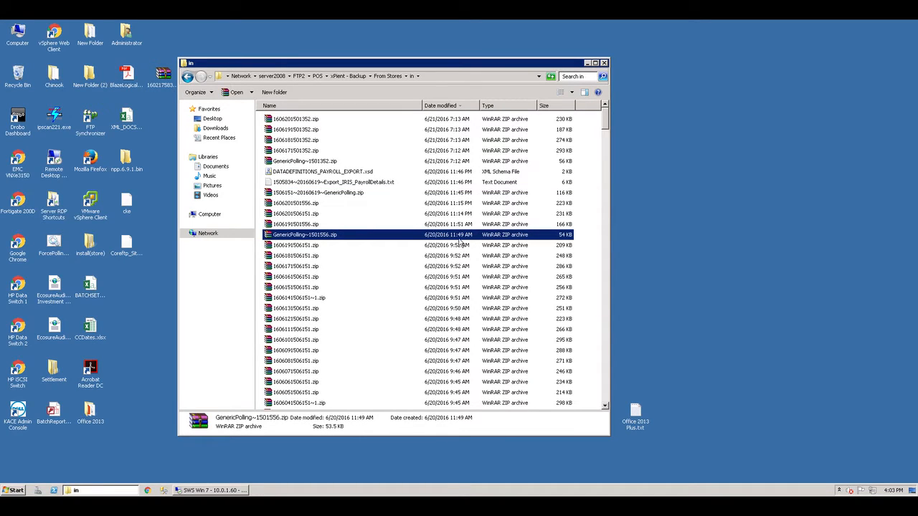
scroll("down", 3)
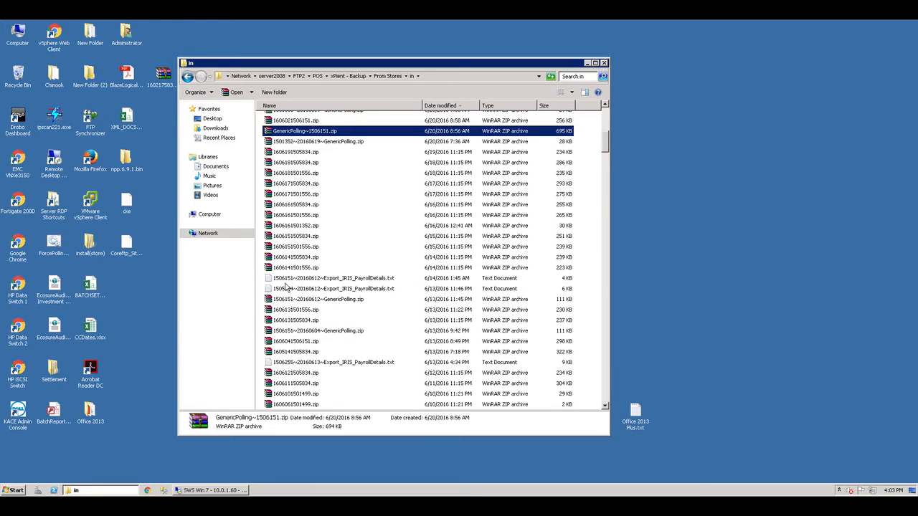
scroll("down", 3)
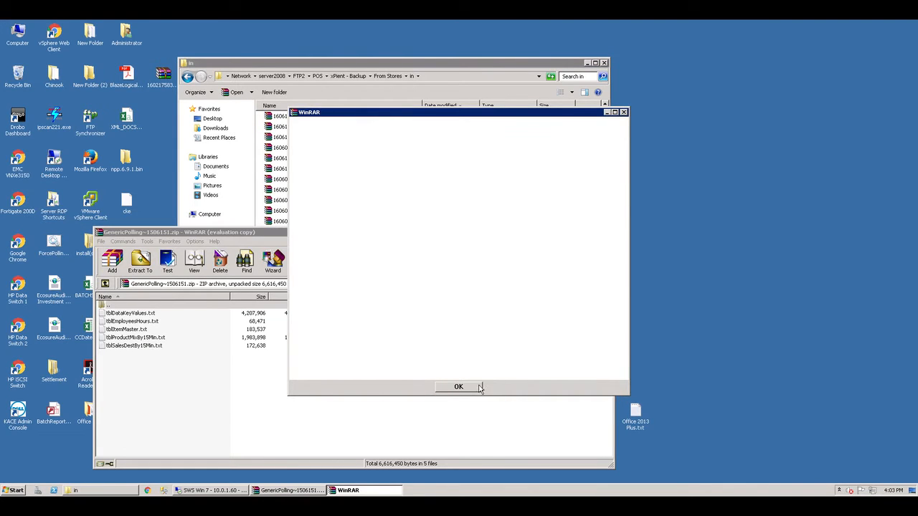
left_click(459, 387)
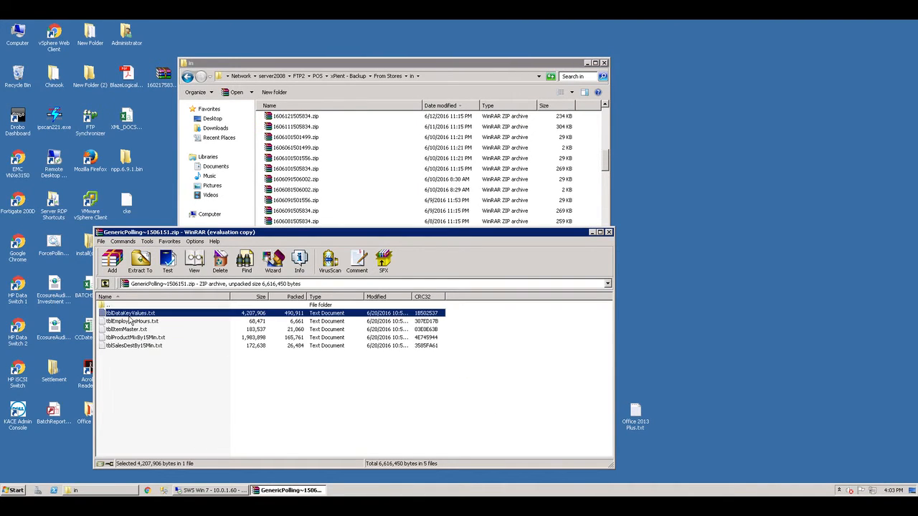
left_click(132, 318)
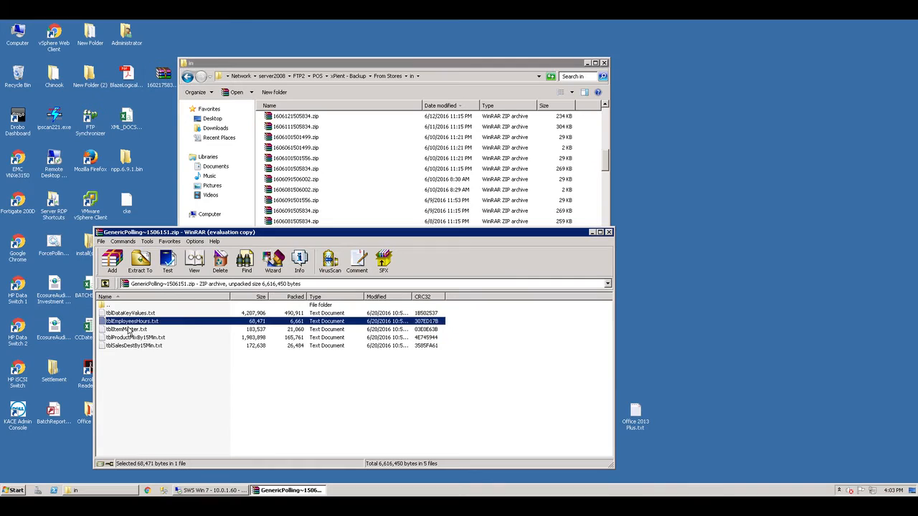
left_click(137, 346)
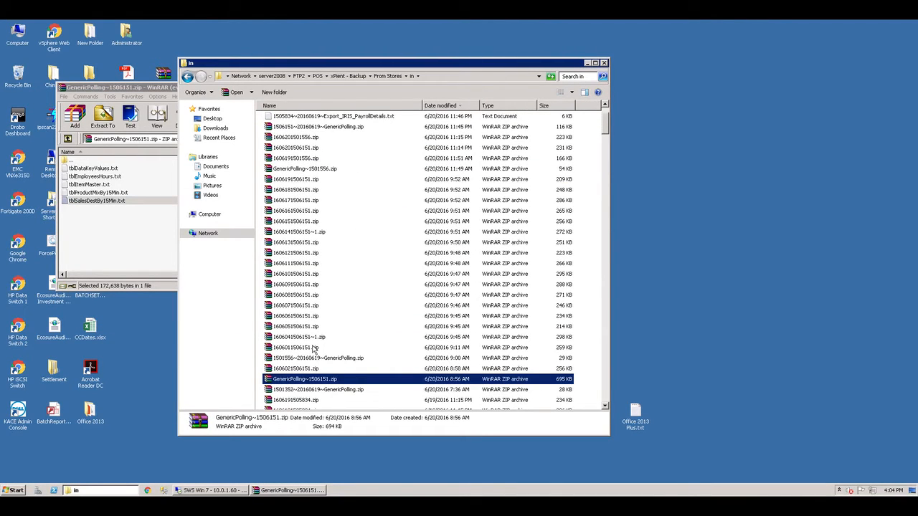
mouse_move(267, 399)
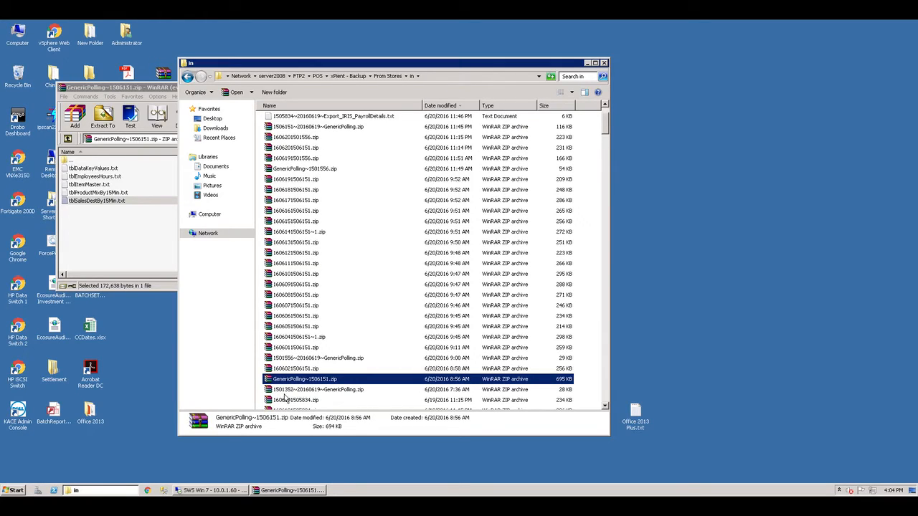
left_click(296, 367)
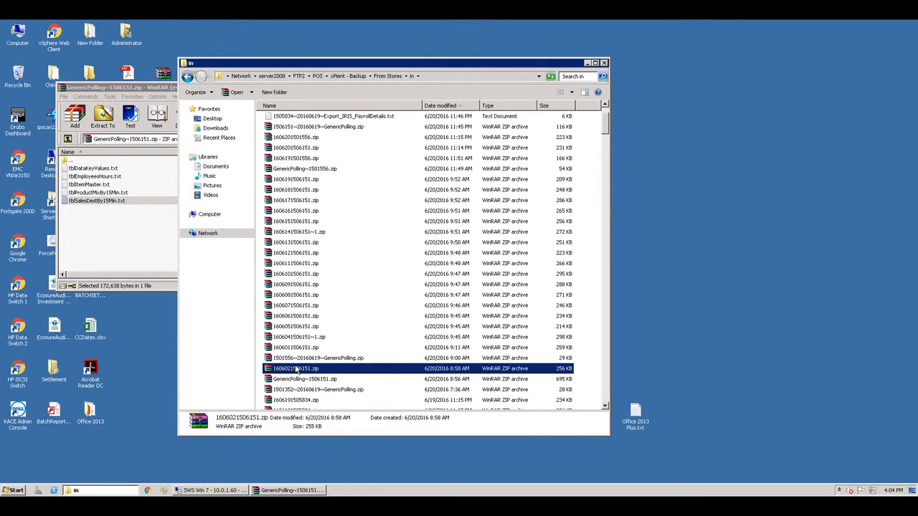
double_click(284, 369)
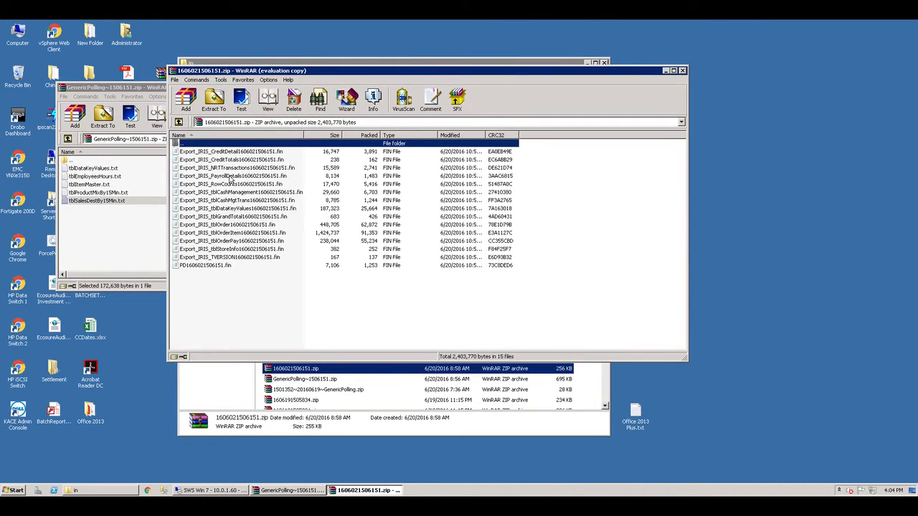
left_click(237, 208)
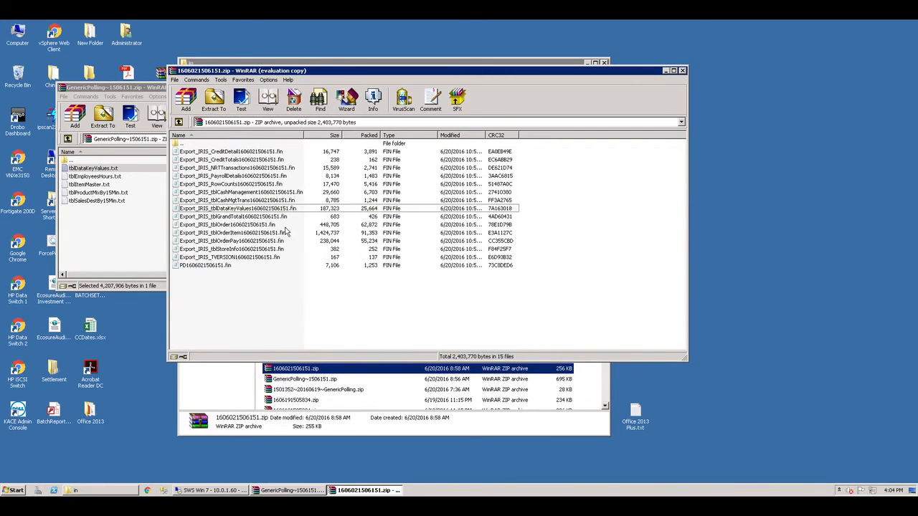
left_click(241, 208)
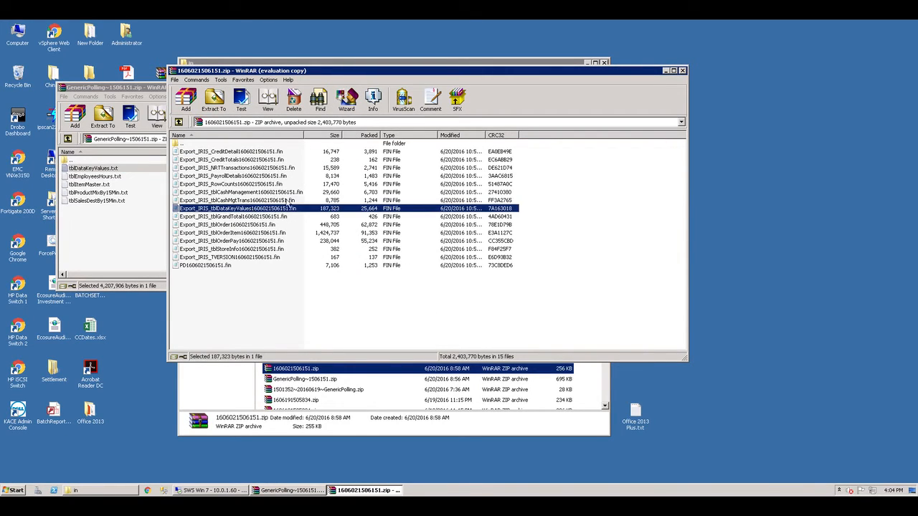
mouse_move(342, 208)
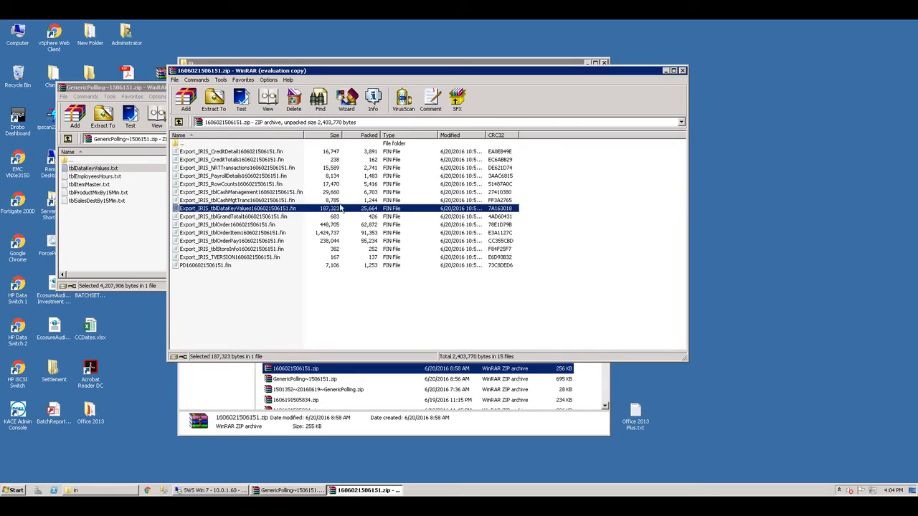
mouse_move(215, 256)
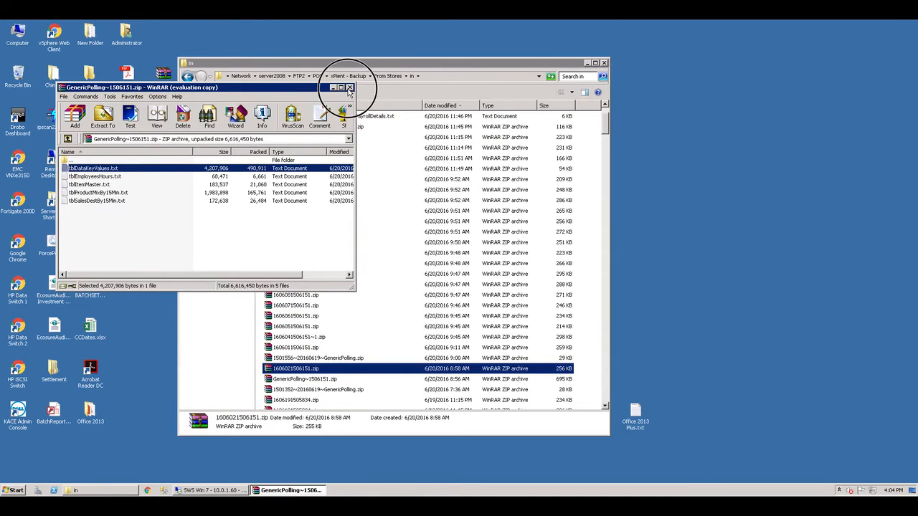
left_click(344, 88)
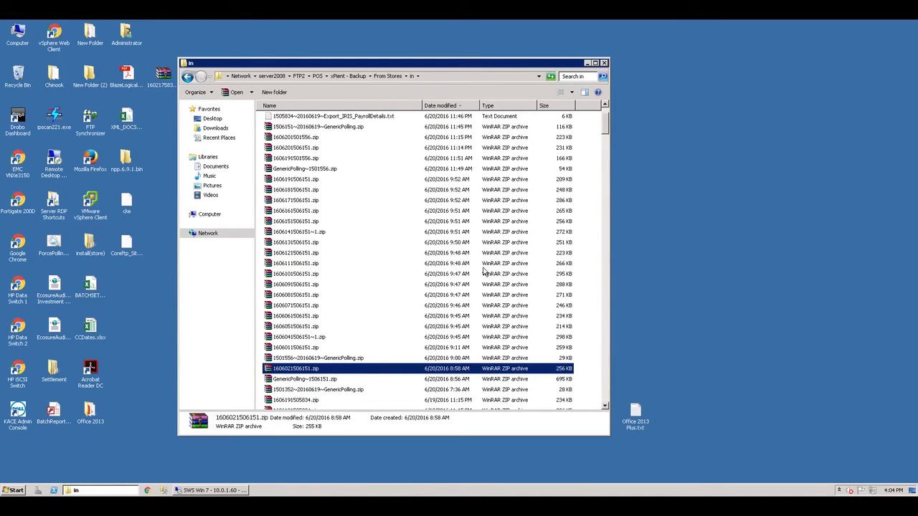
scroll("down", 3)
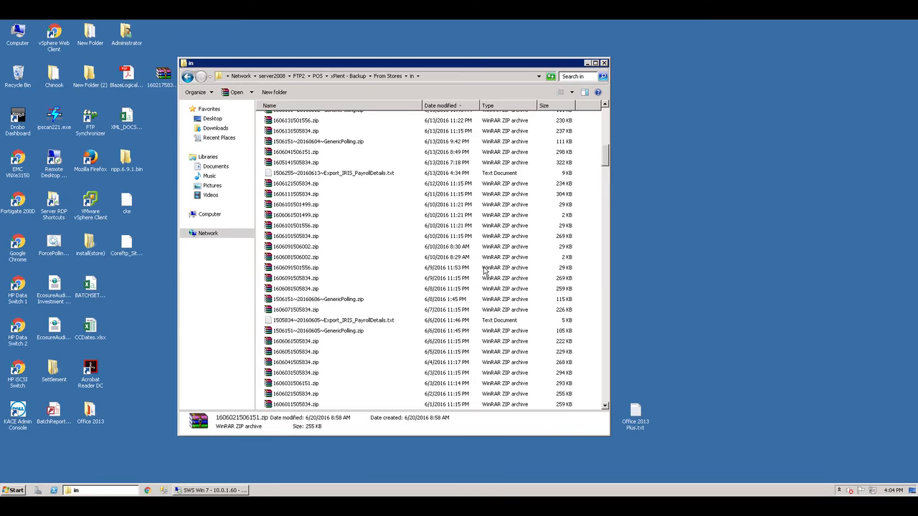
scroll("down", 3)
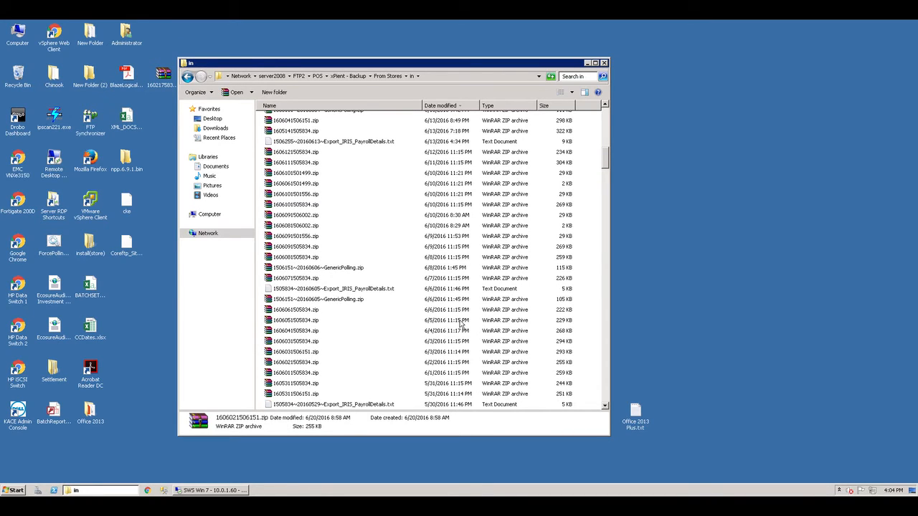
scroll("down", 3)
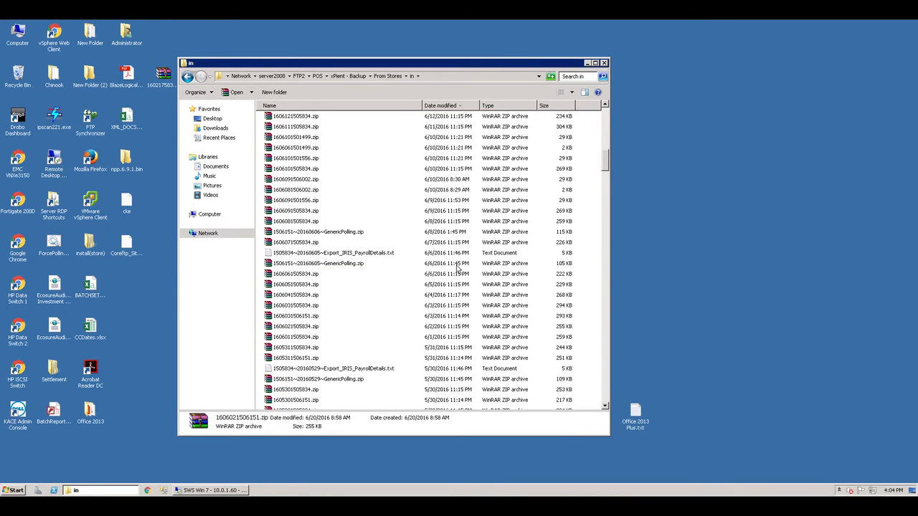
left_click(292, 189)
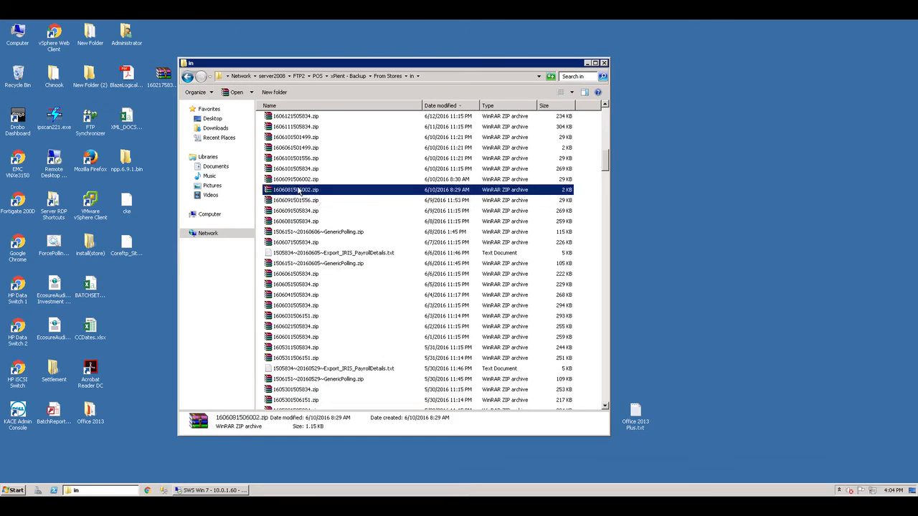
mouse_move(324, 192)
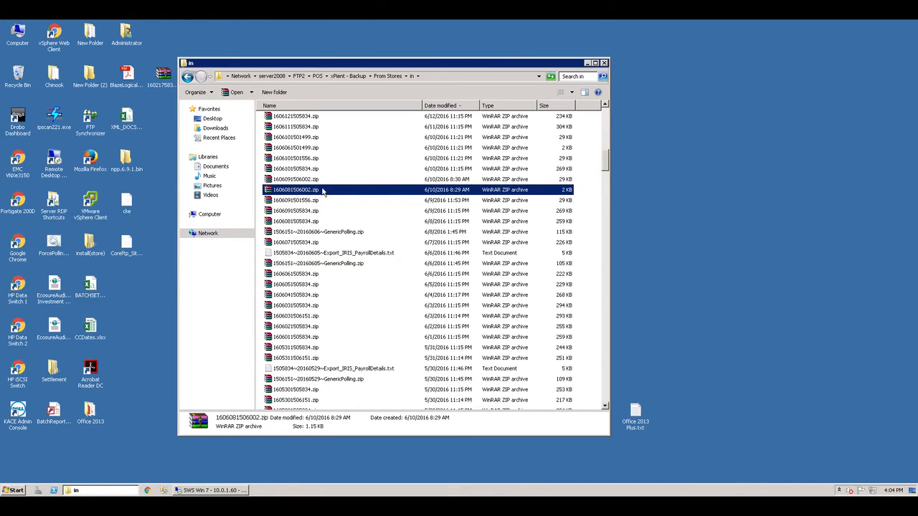
mouse_move(310, 193)
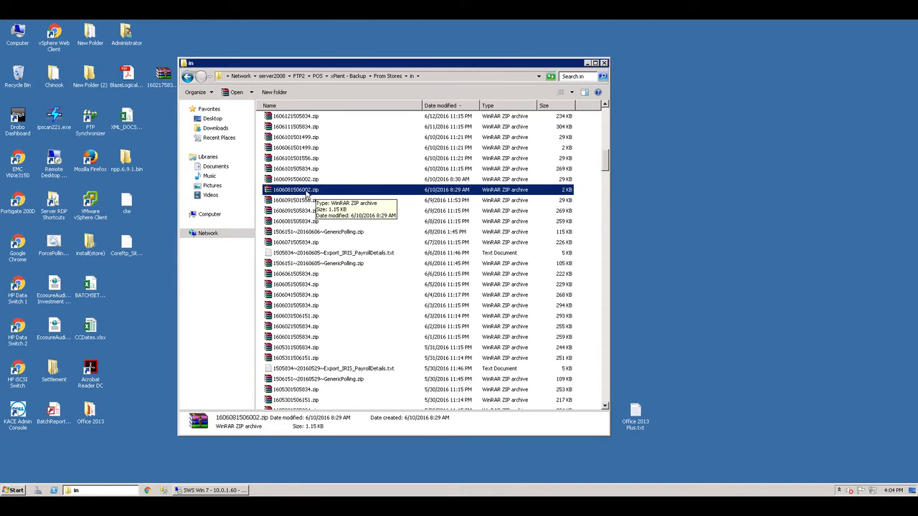
mouse_move(318, 164)
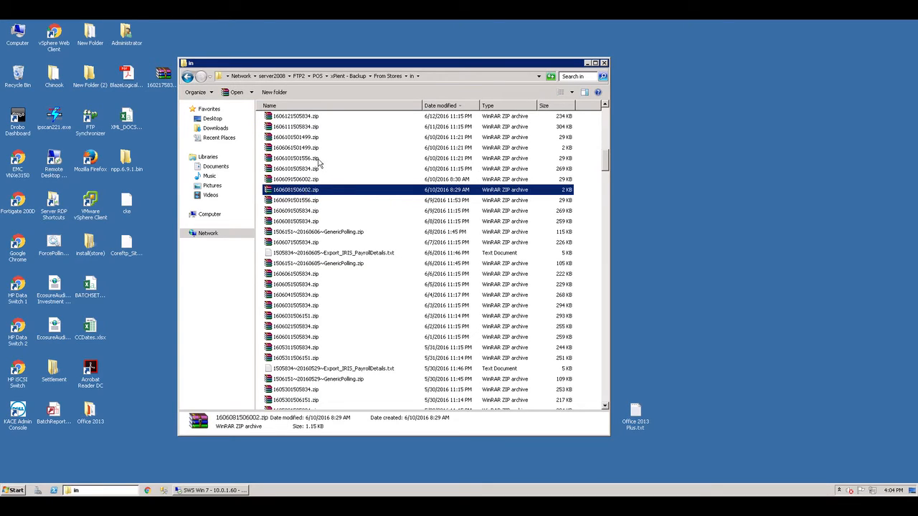
left_click(294, 148)
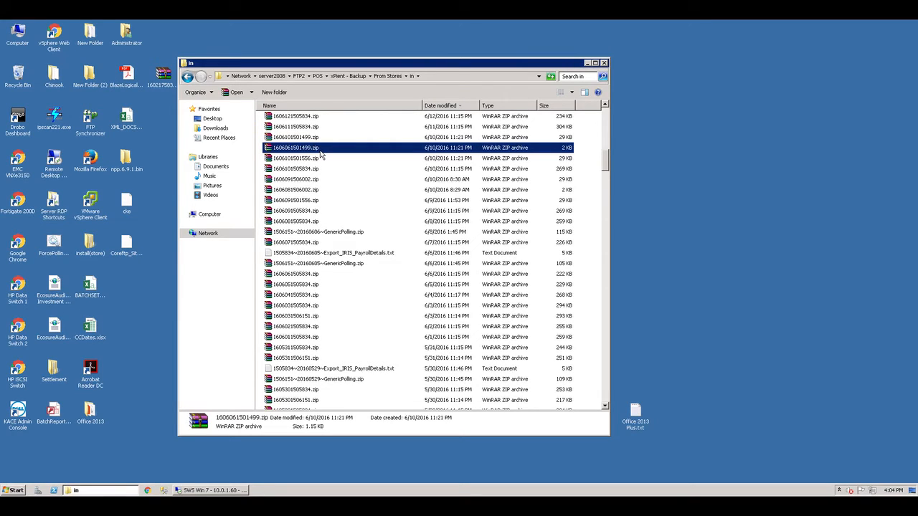
mouse_move(376, 330)
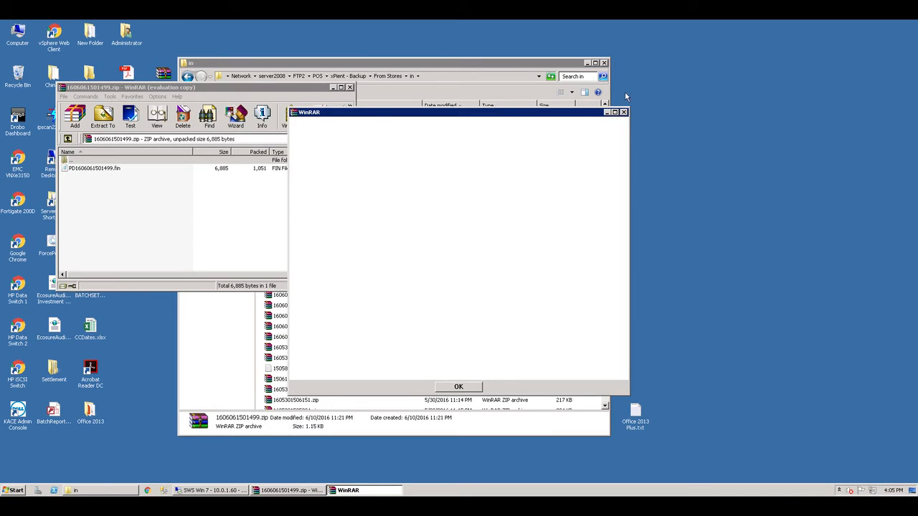
left_click(460, 388)
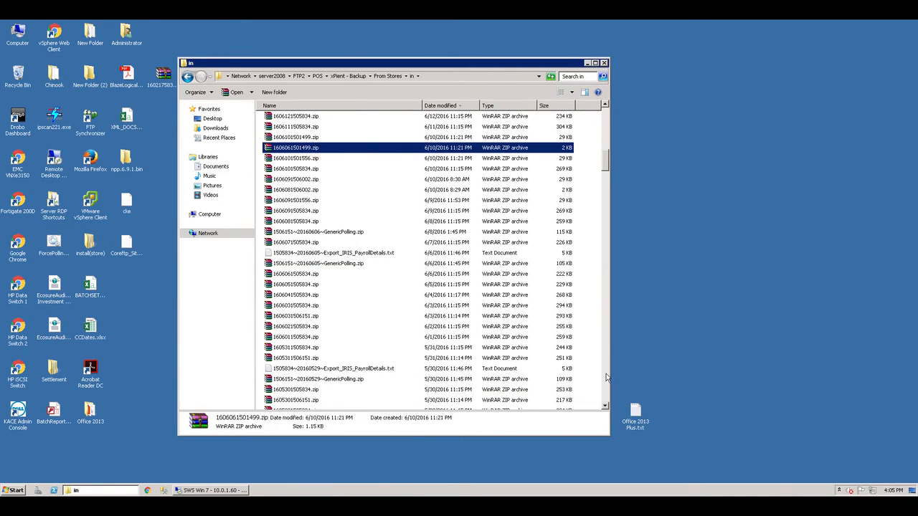
scroll("down", 3)
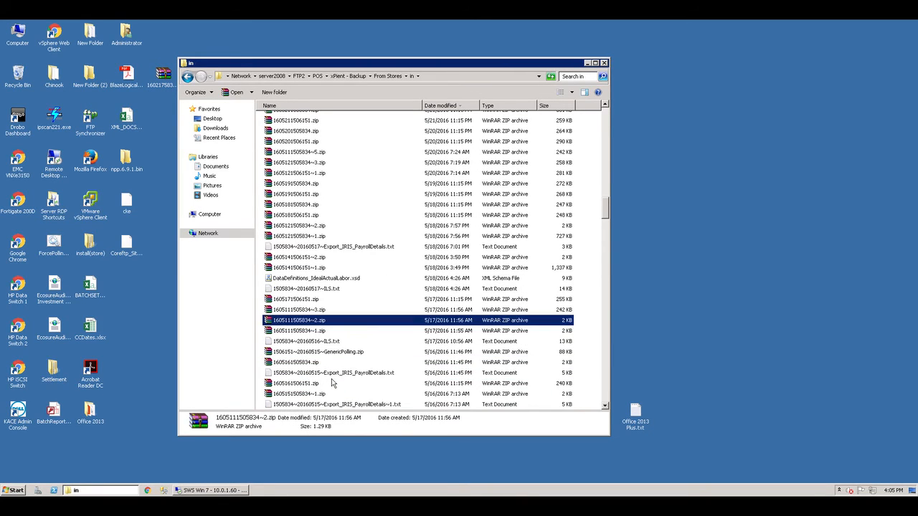
left_click(318, 310)
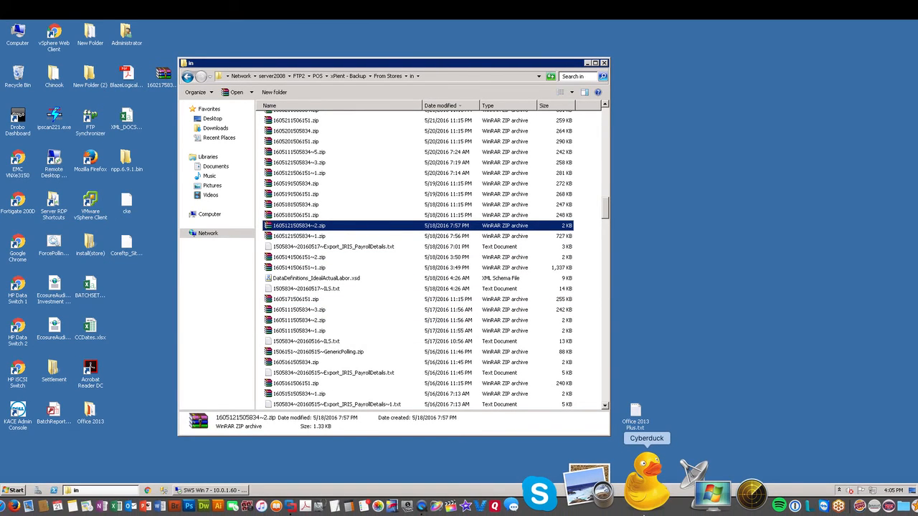
double_click(296, 226)
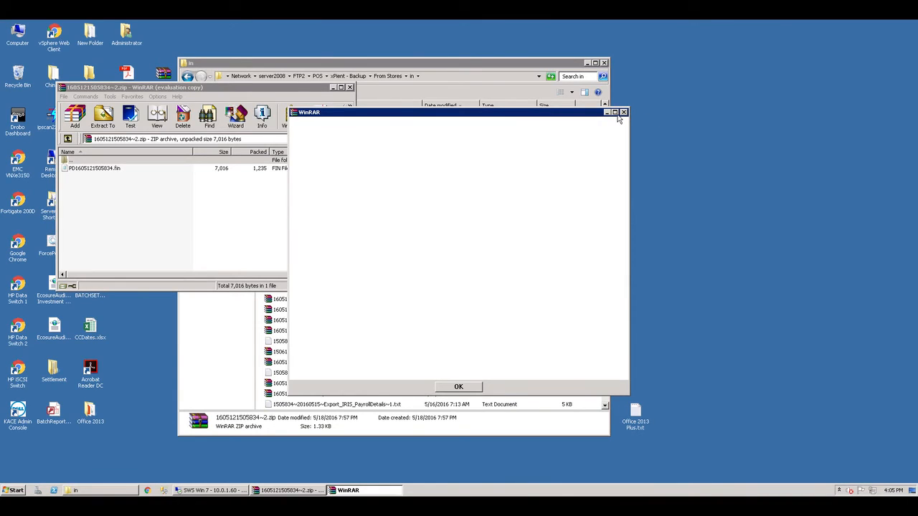
Step: Dismiss the evaluation notice, view the single fin file and close the archive
left_click(459, 387)
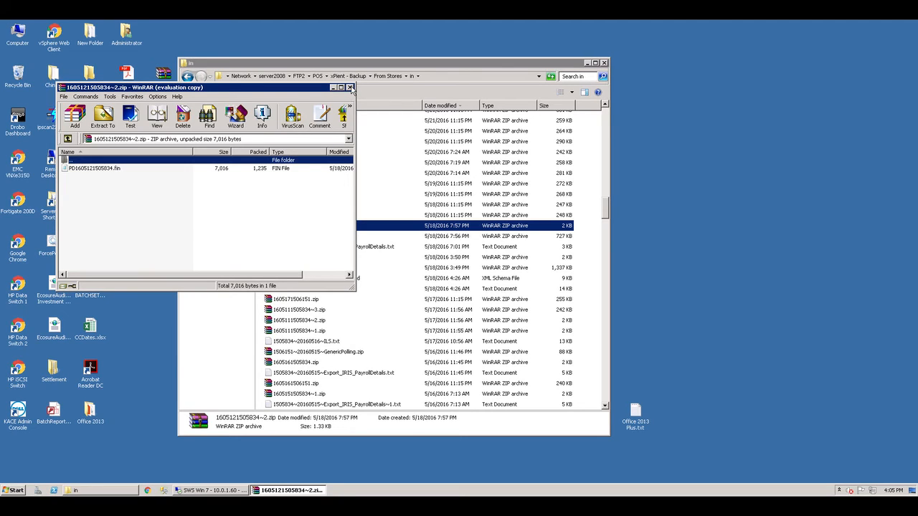
left_click(350, 87)
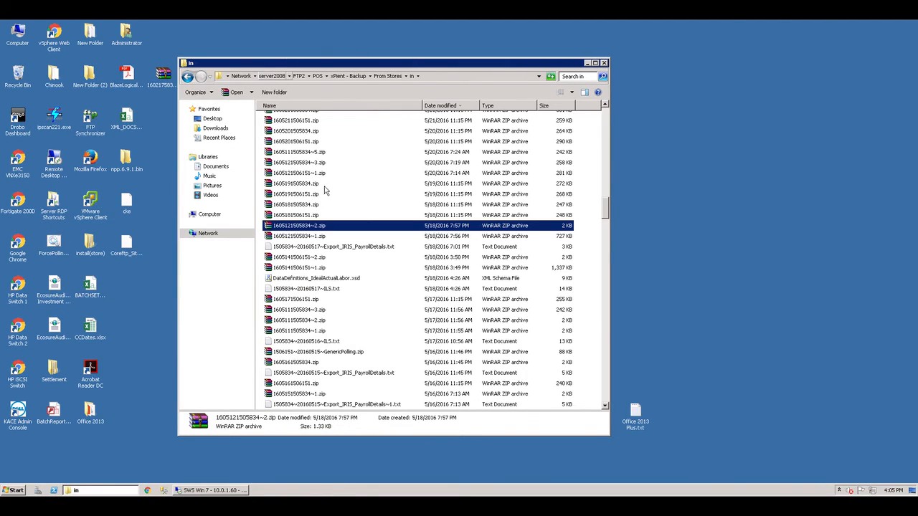
mouse_move(325, 233)
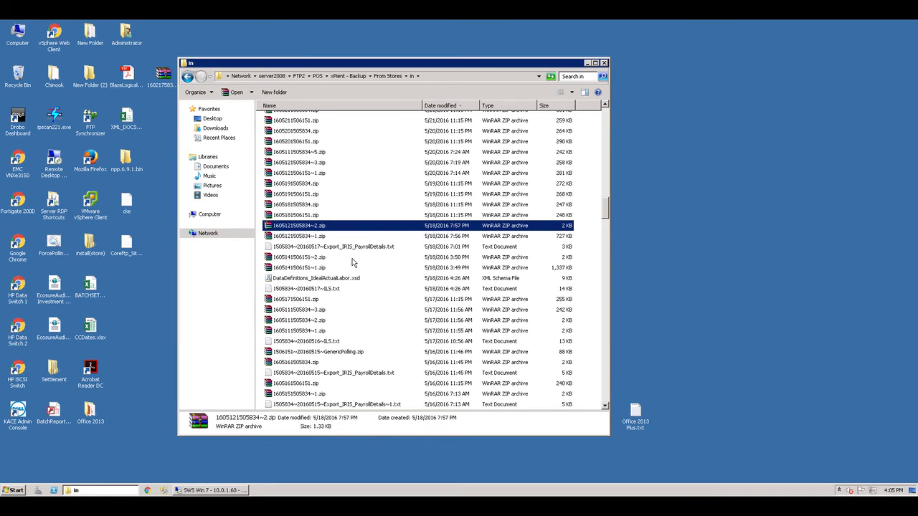
mouse_move(328, 241)
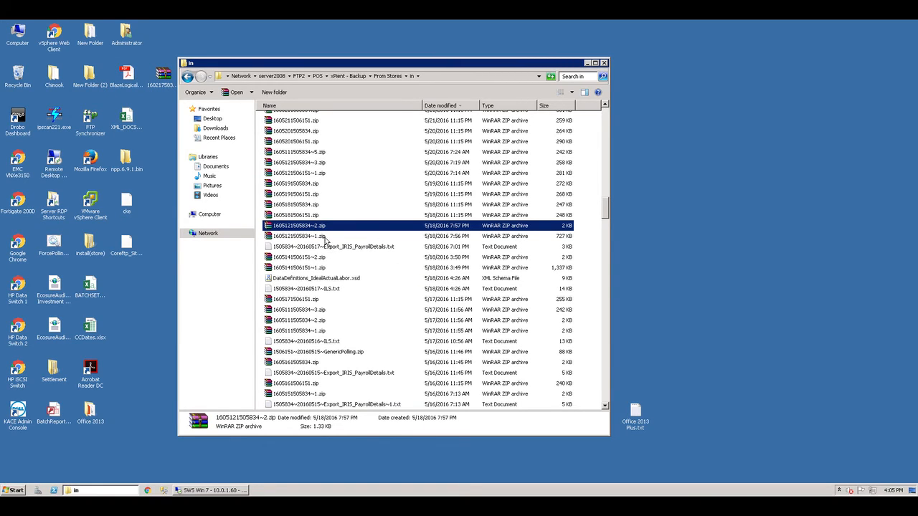
left_click(315, 236)
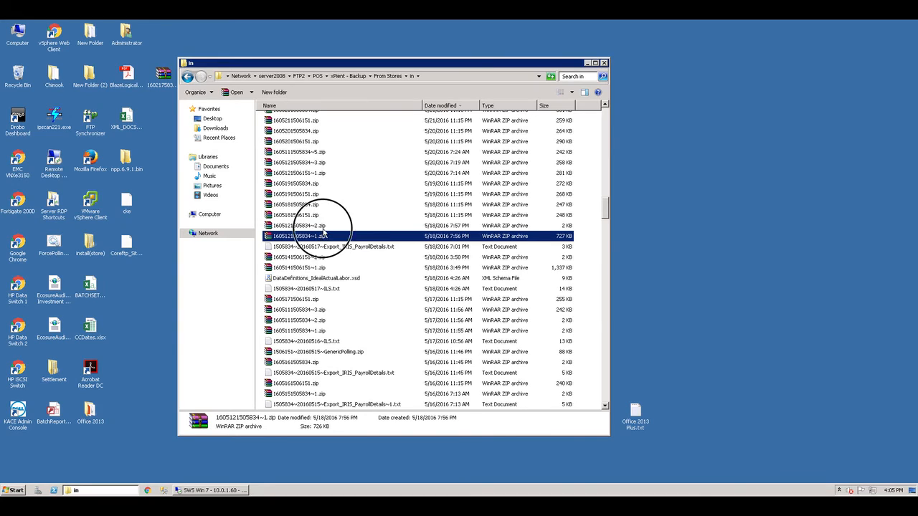
left_click(298, 225)
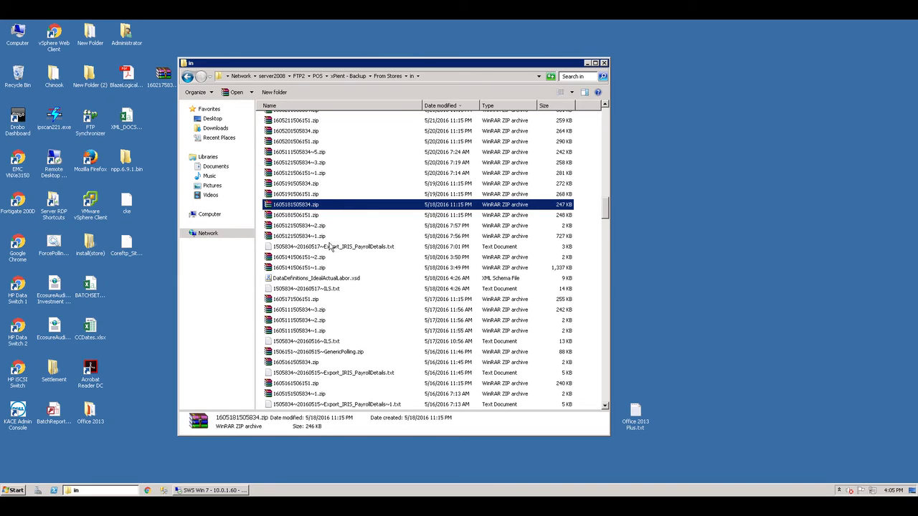
mouse_move(386, 288)
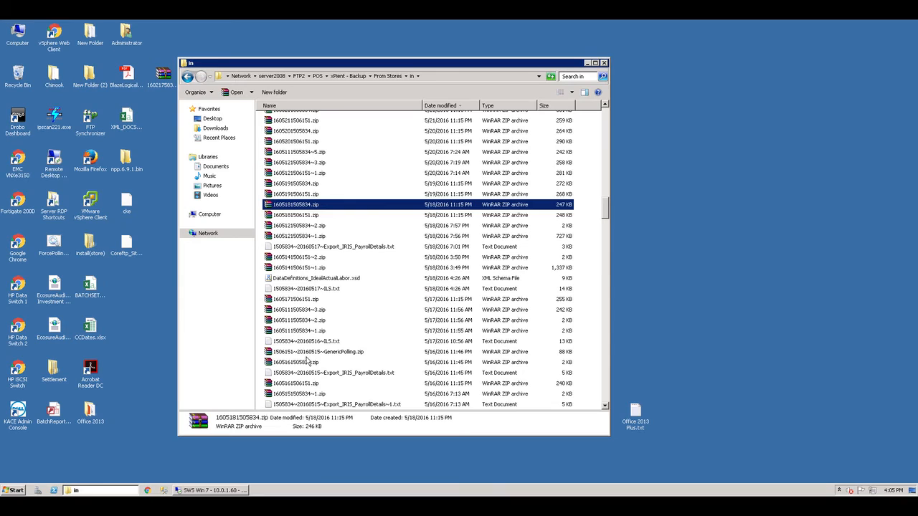
left_click(303, 361)
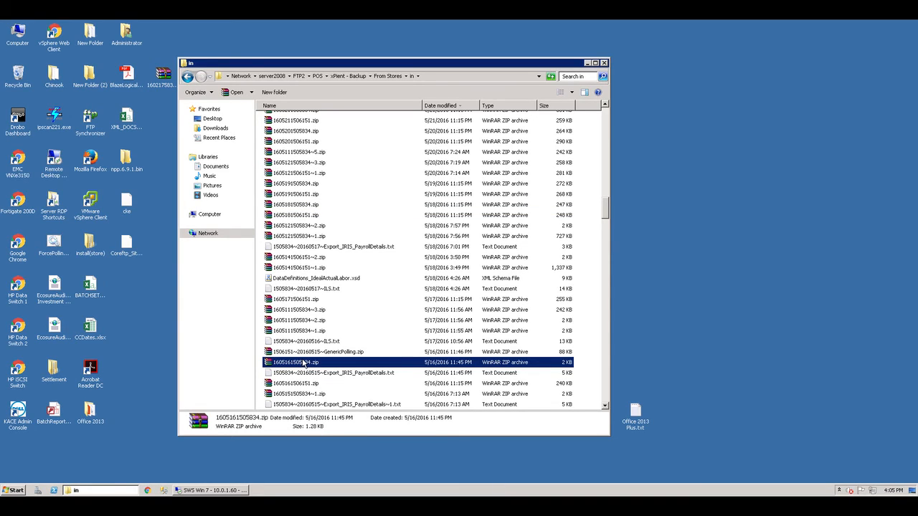
mouse_move(295, 361)
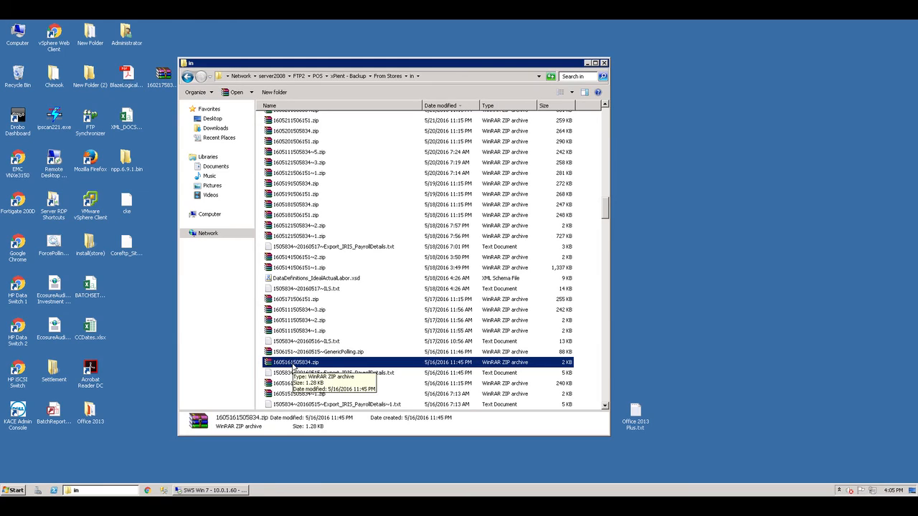
left_click(306, 330)
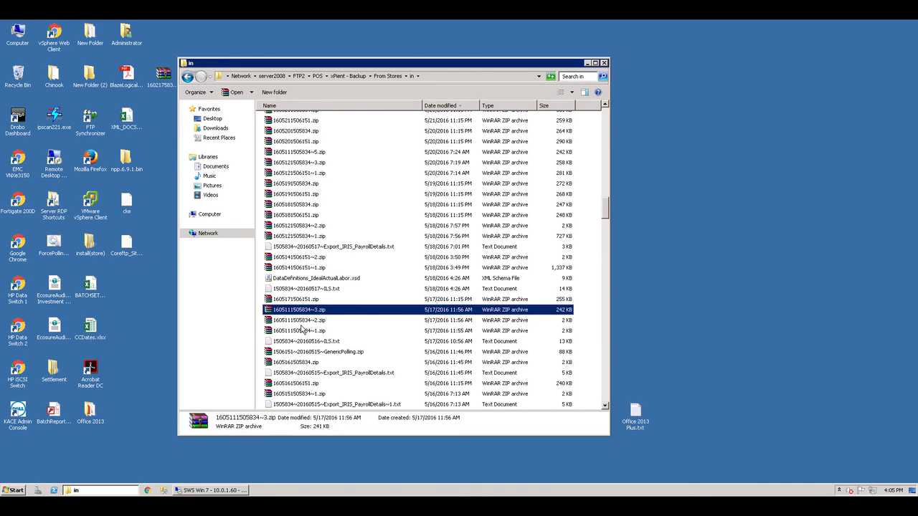
left_click(306, 330)
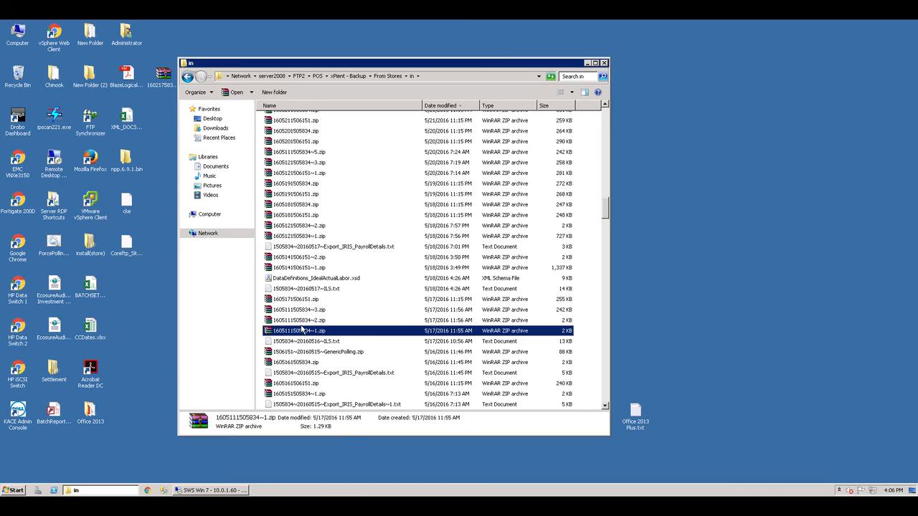